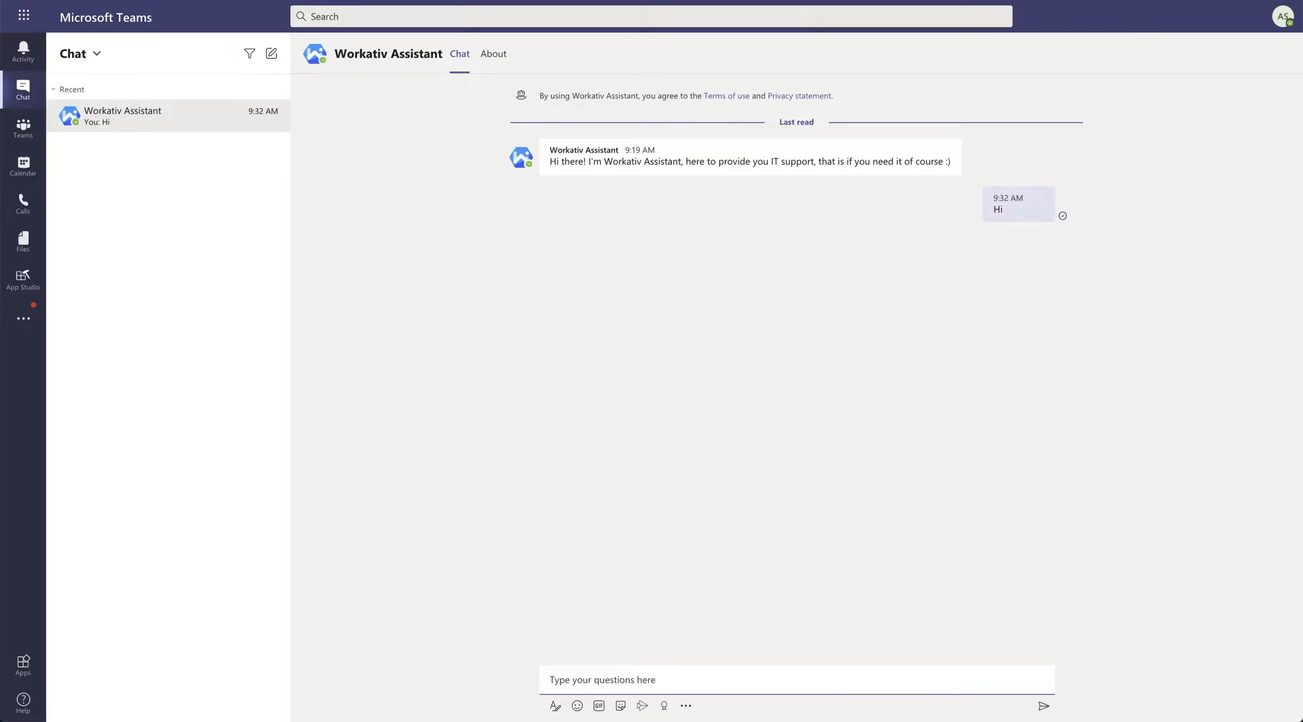
mouse_move(622, 523)
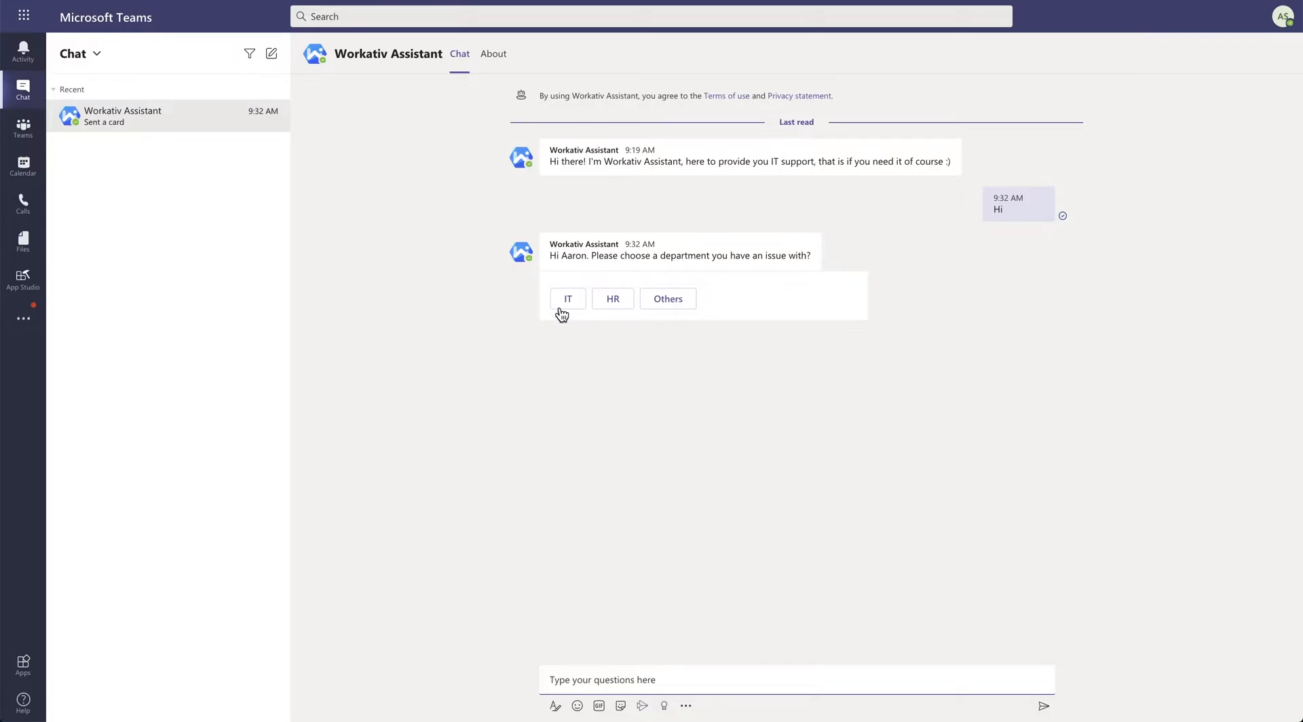
- Choose IT as the department having the issue on the assistant's card
click(567, 299)
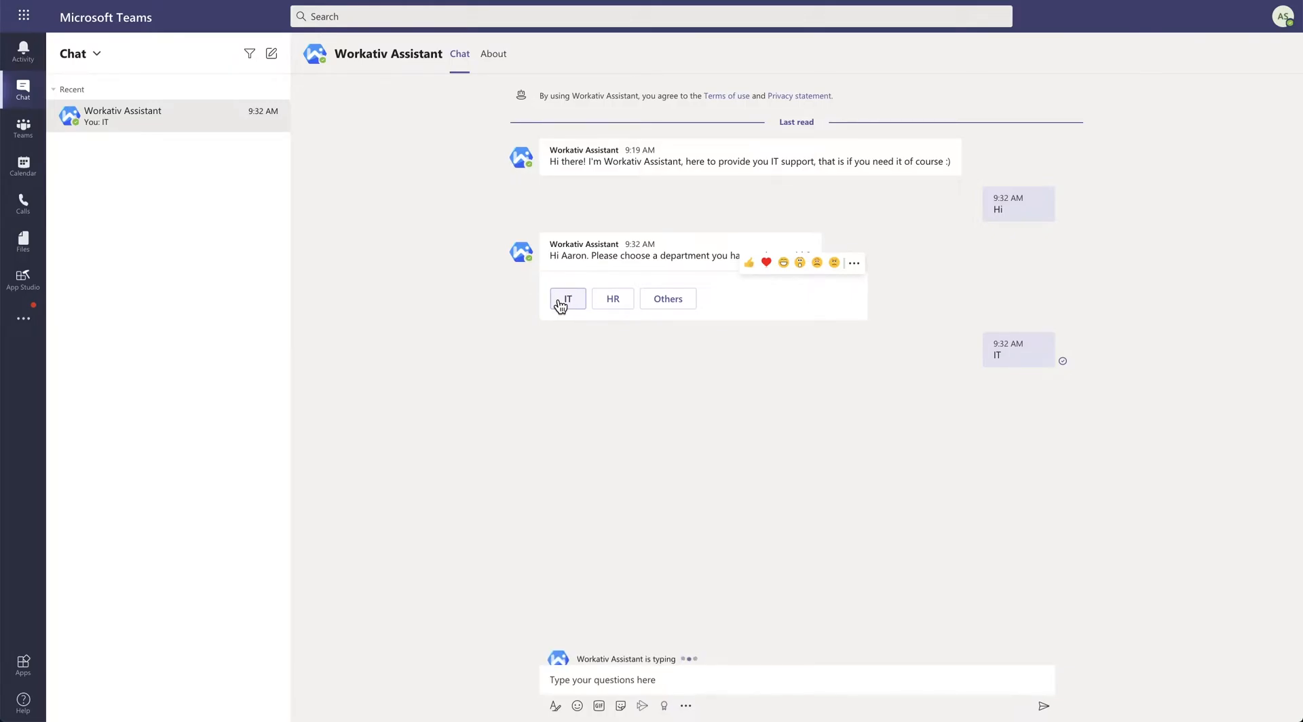
click(568, 298)
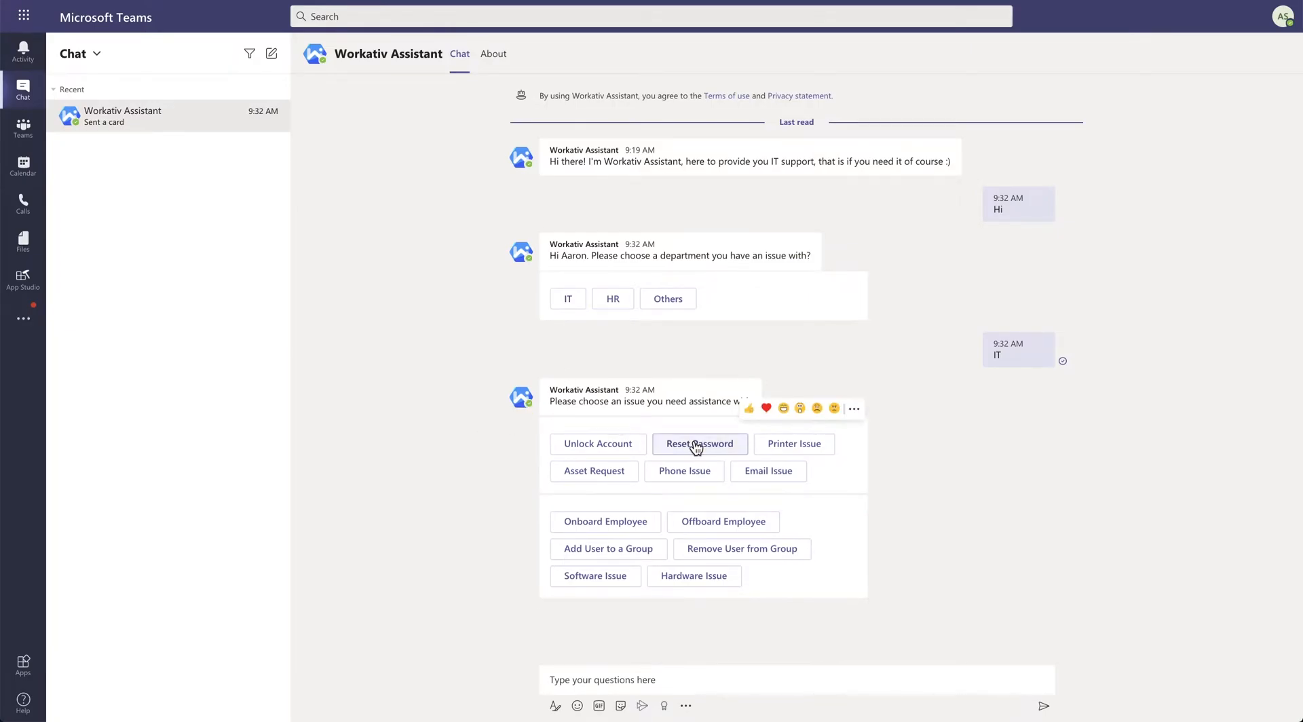
click(700, 444)
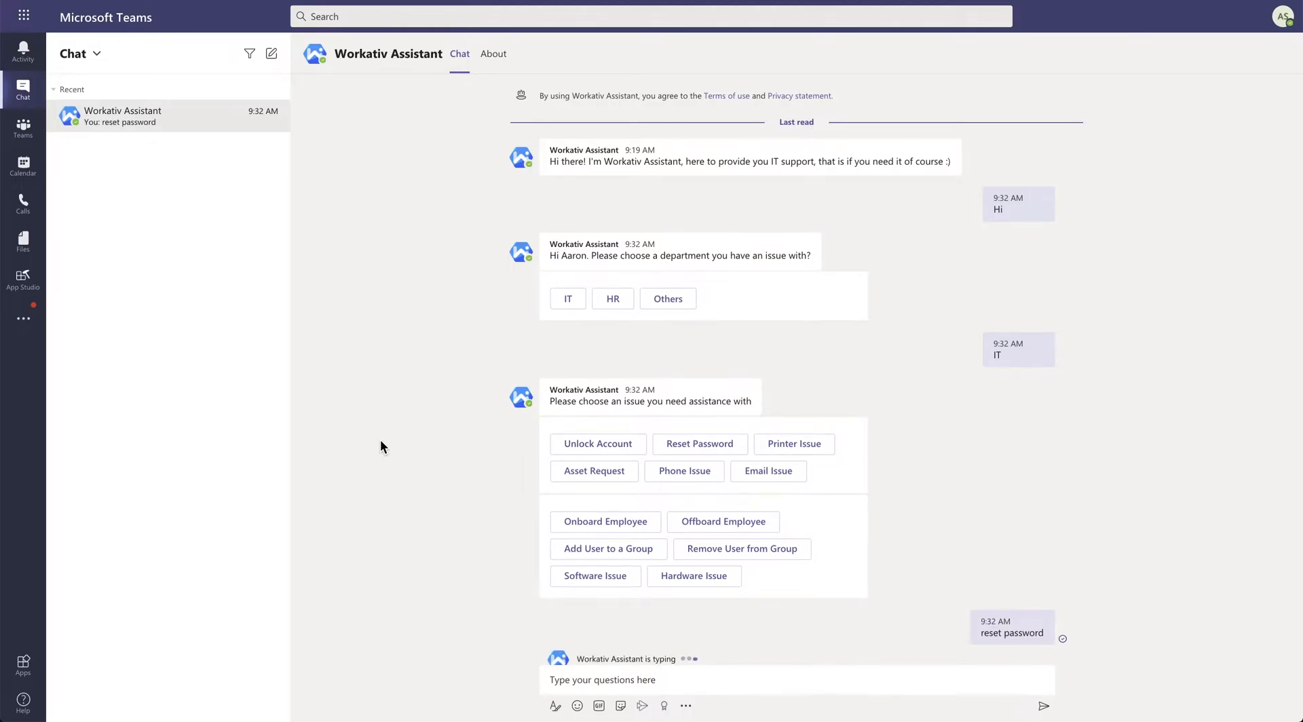
mouse_move(406, 499)
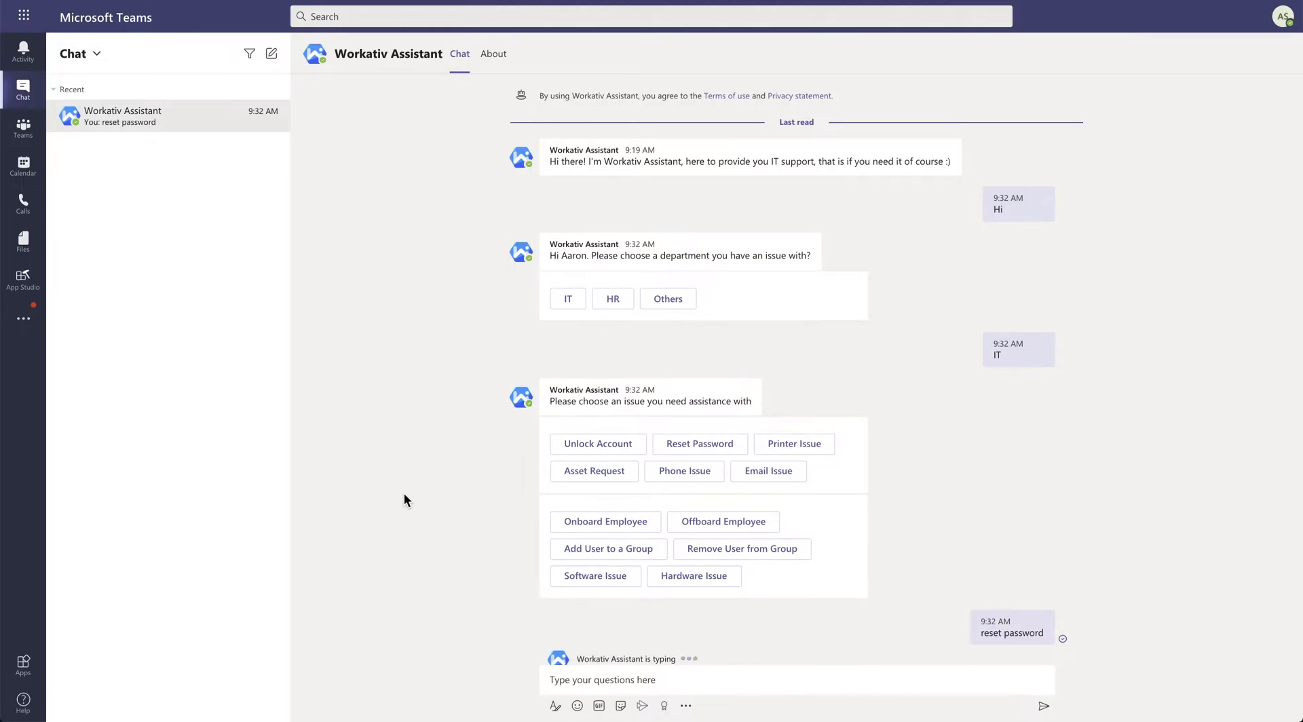
mouse_move(468, 566)
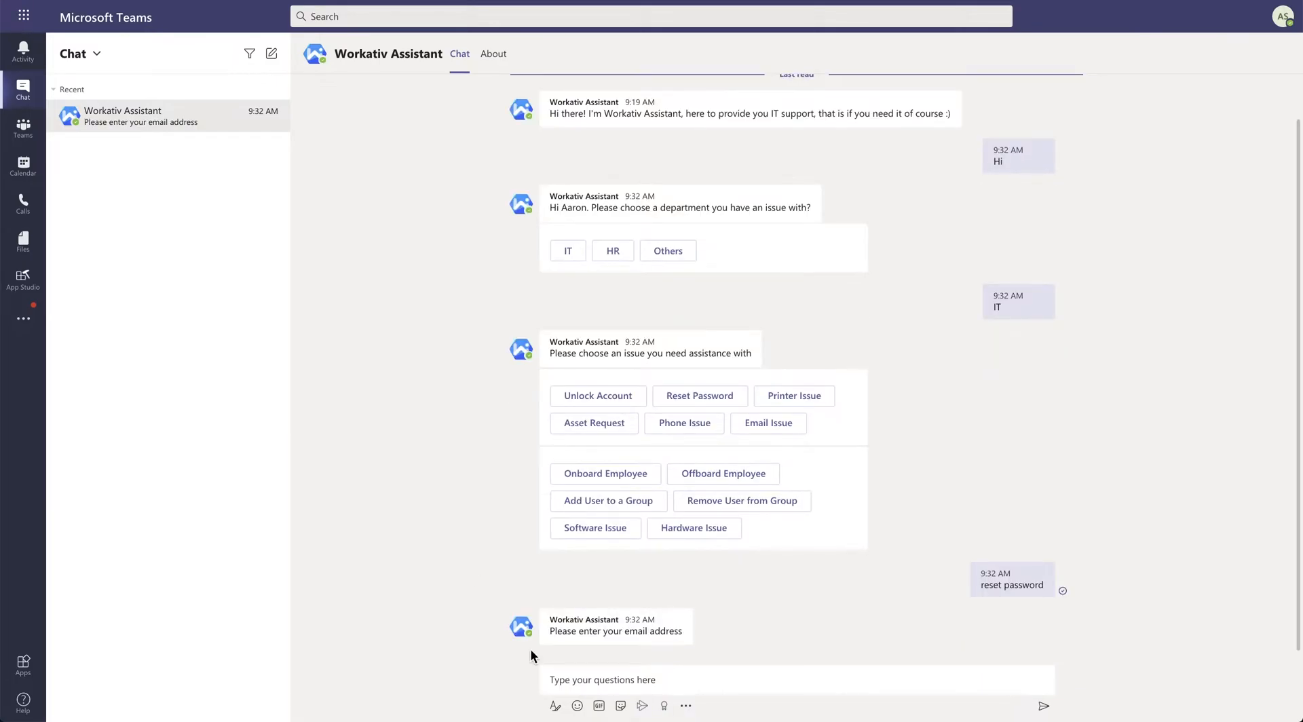
text(aaron.)
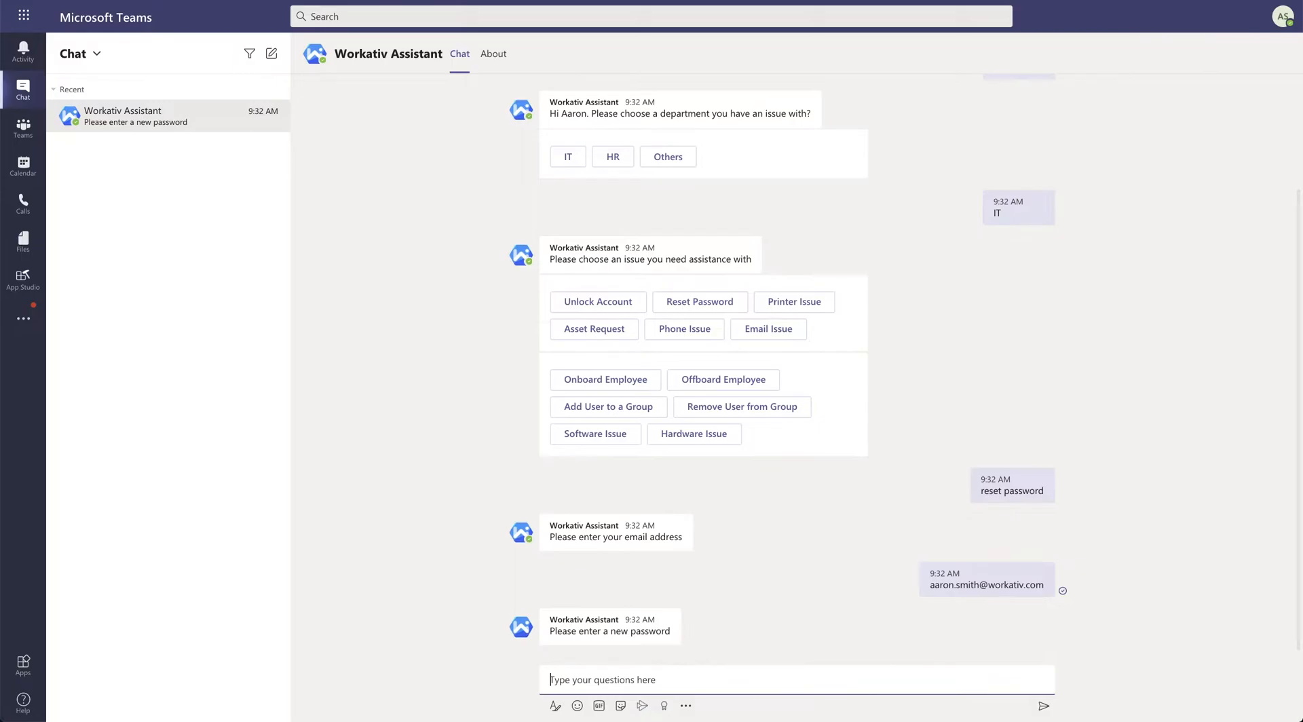
text(Test)
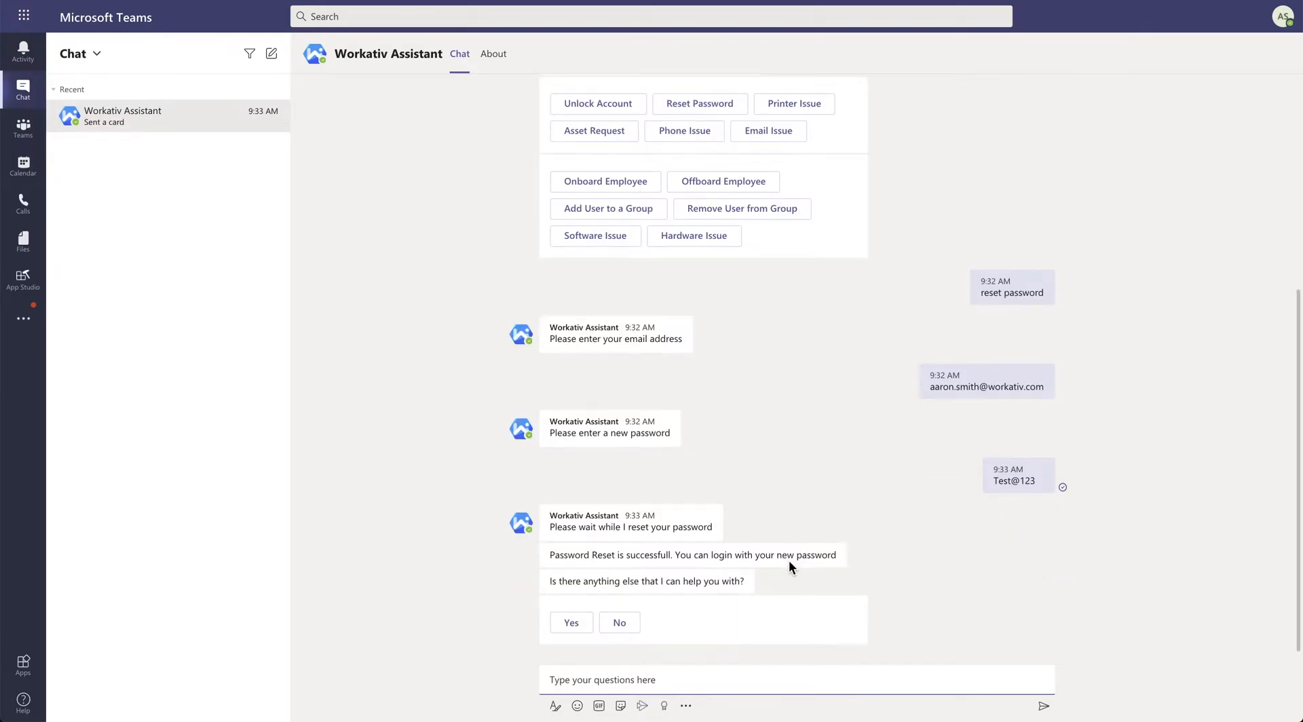
- Answer No to further help and send 'Satisfied' as feedback
click(619, 622)
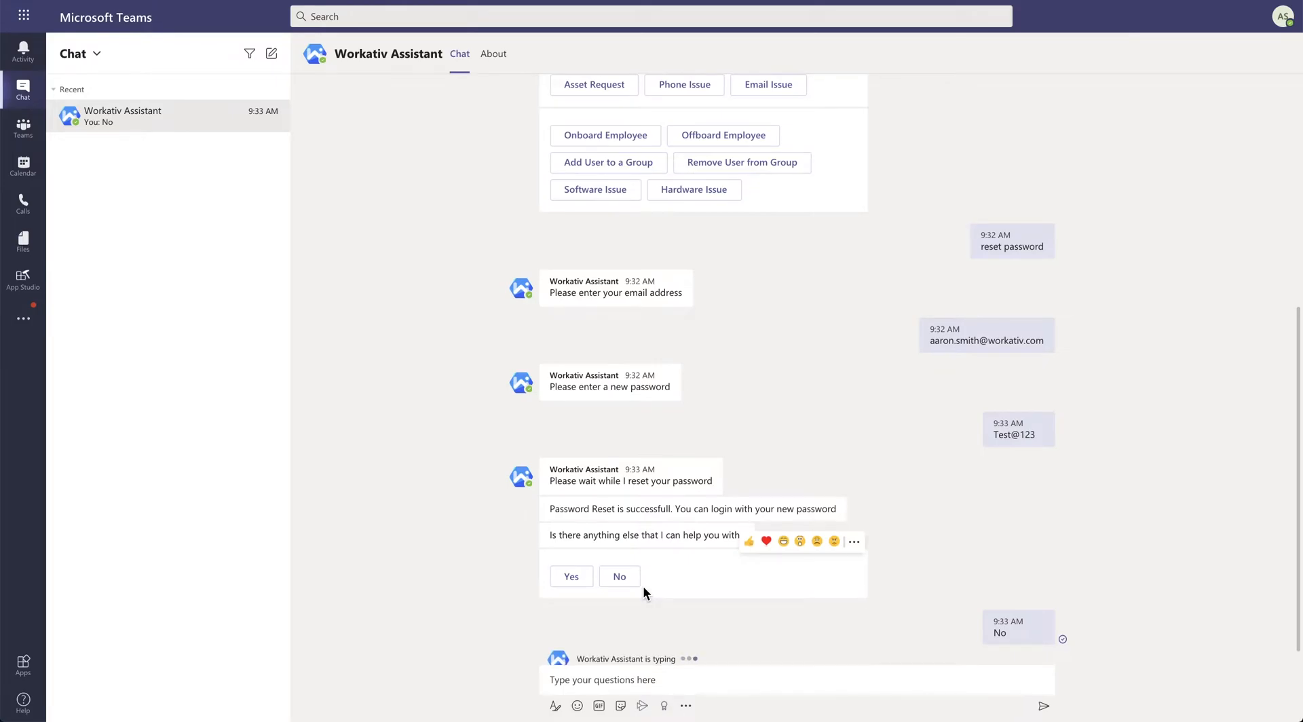
click(619, 576)
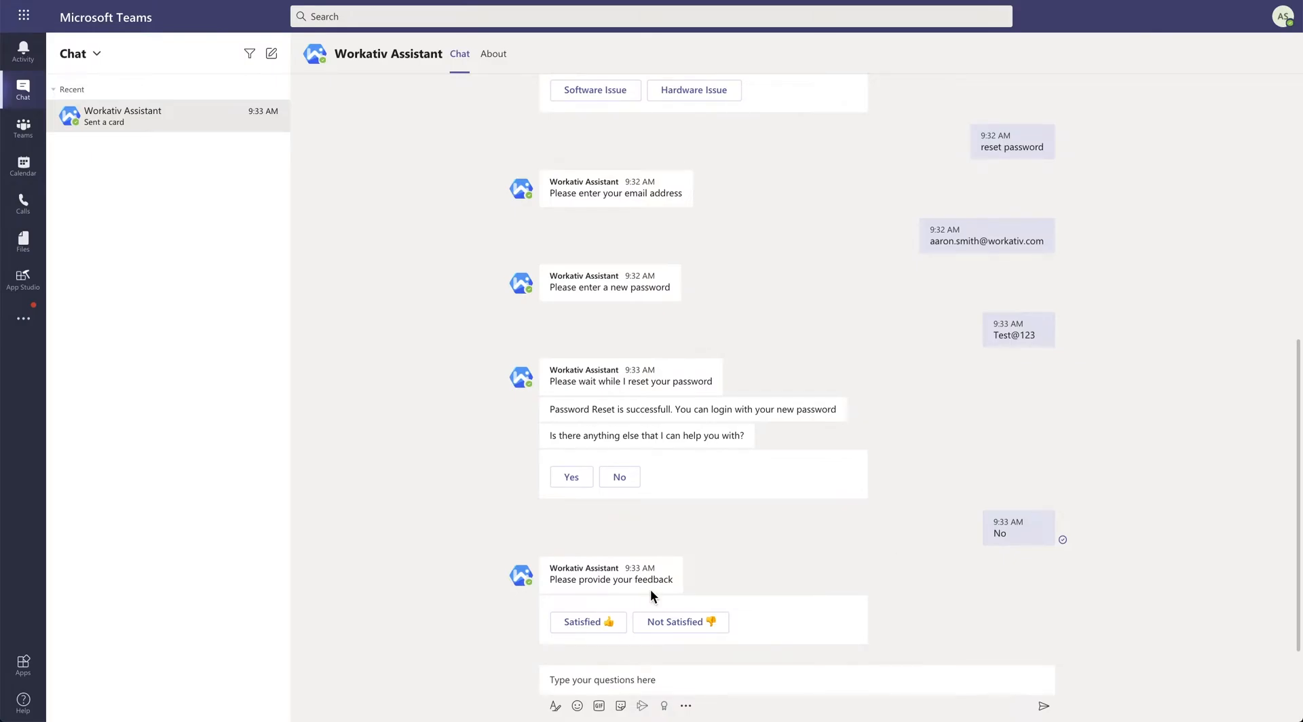
click(588, 622)
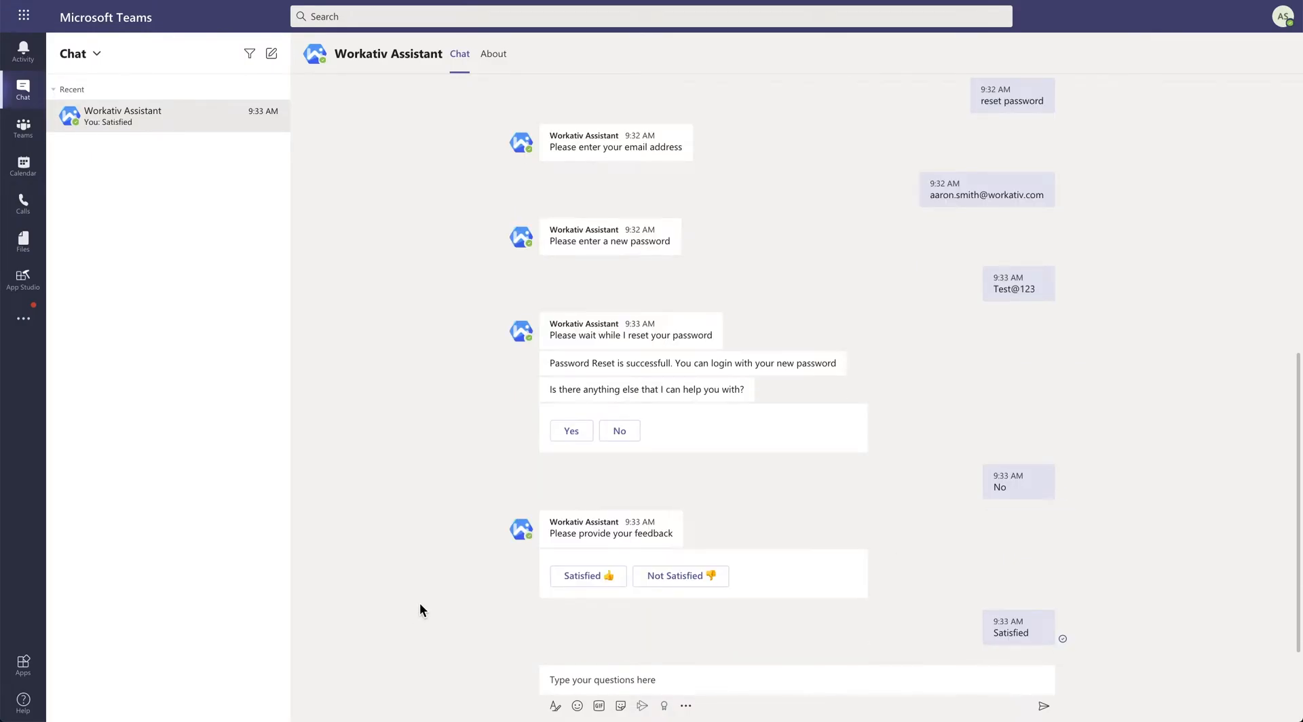